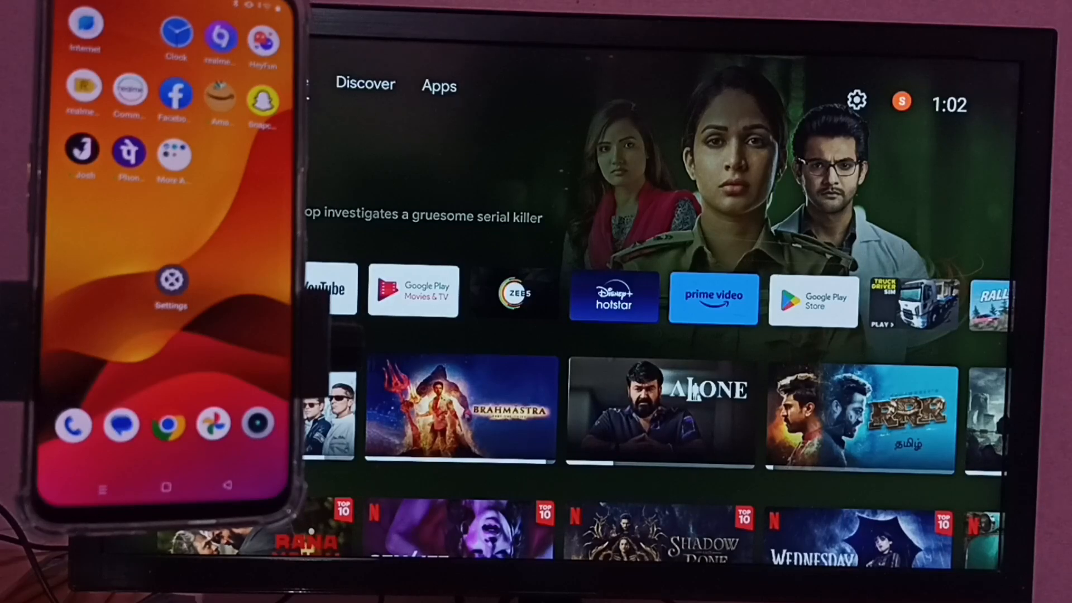
# - Switch to the TV's Apps tab and open the gear Settings menu
pyautogui.click(438, 85)
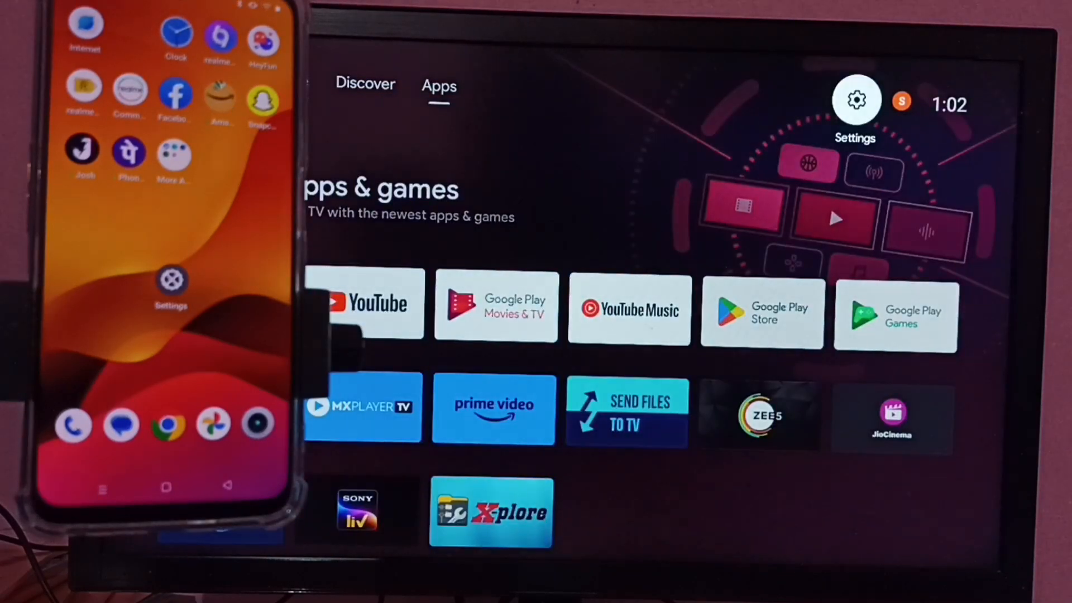
pyautogui.click(855, 100)
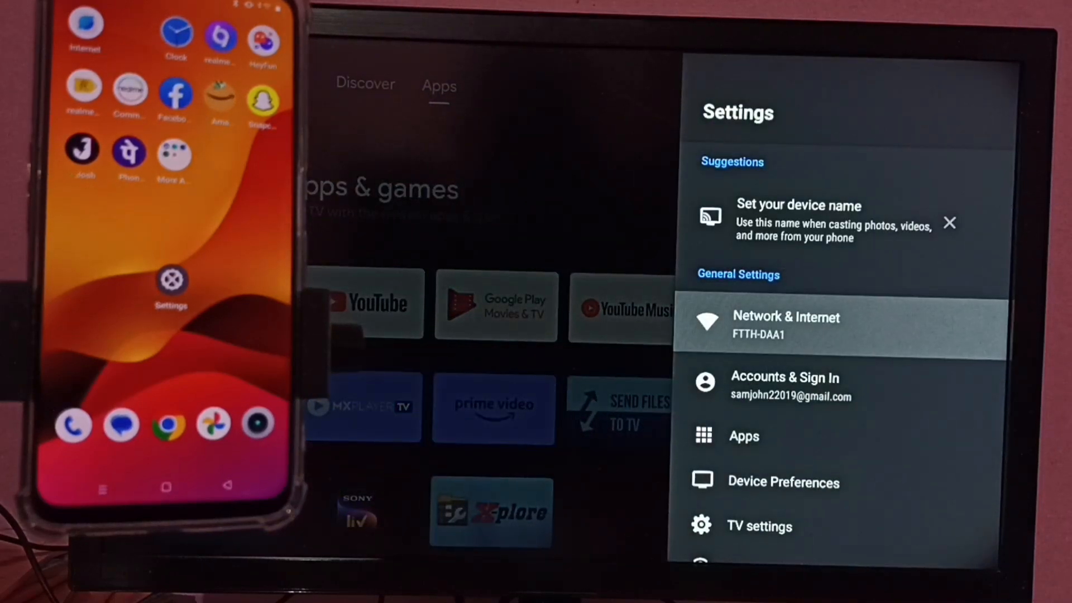
# - Open Network & Internet on the TV to see it connected to FTTH-DAA1
pyautogui.click(786, 324)
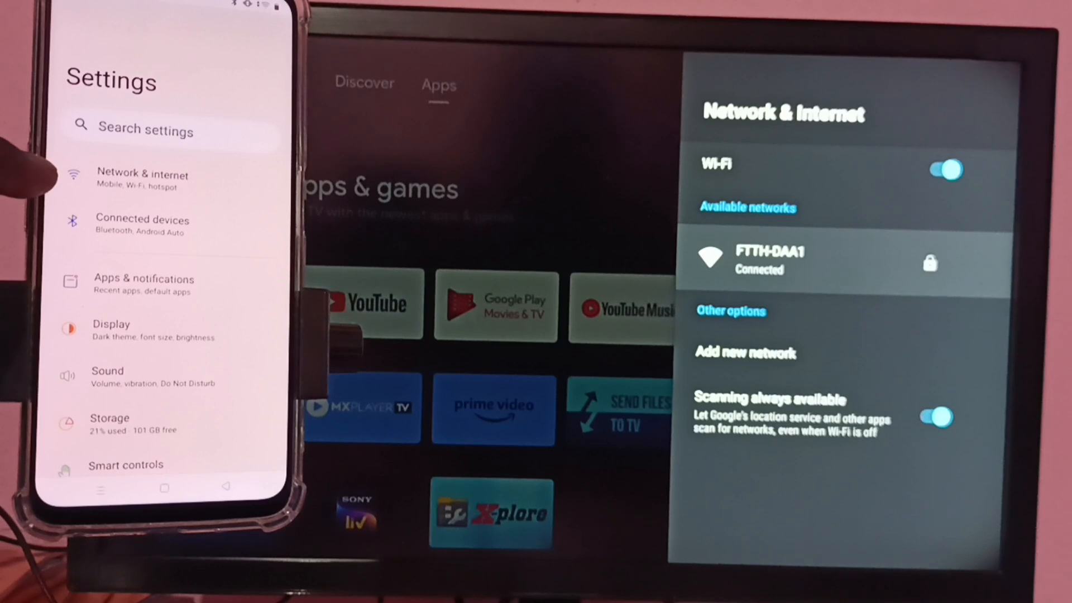
# - Check the phone's Network & internet connection before returning both devices home
pyautogui.click(142, 174)
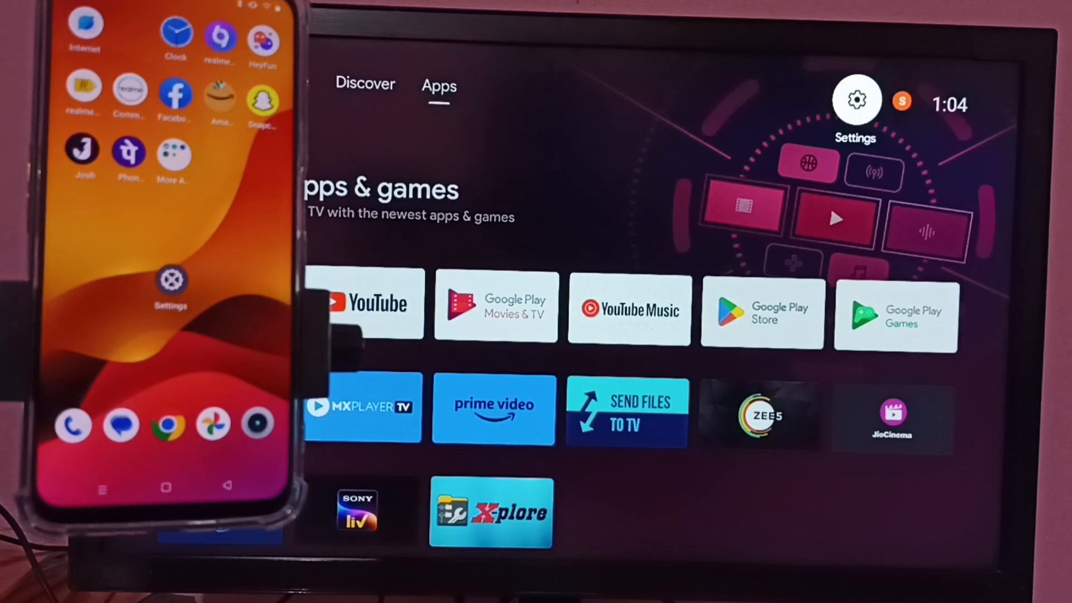
# - Go to TV Device Preferences, Chromecast built-in, and open cast media notification options
pyautogui.click(854, 100)
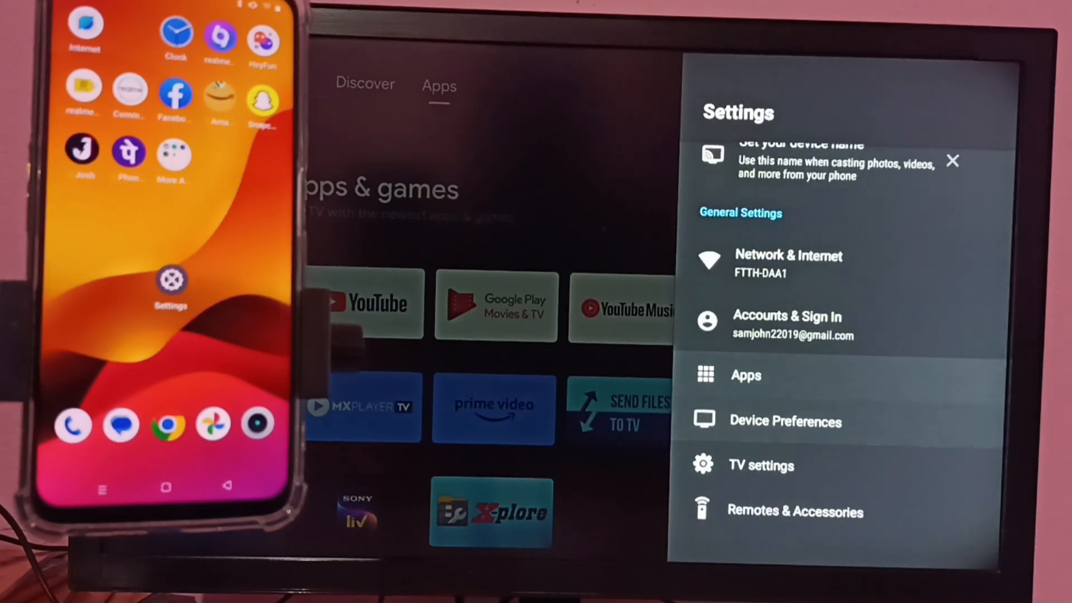
pyautogui.click(785, 421)
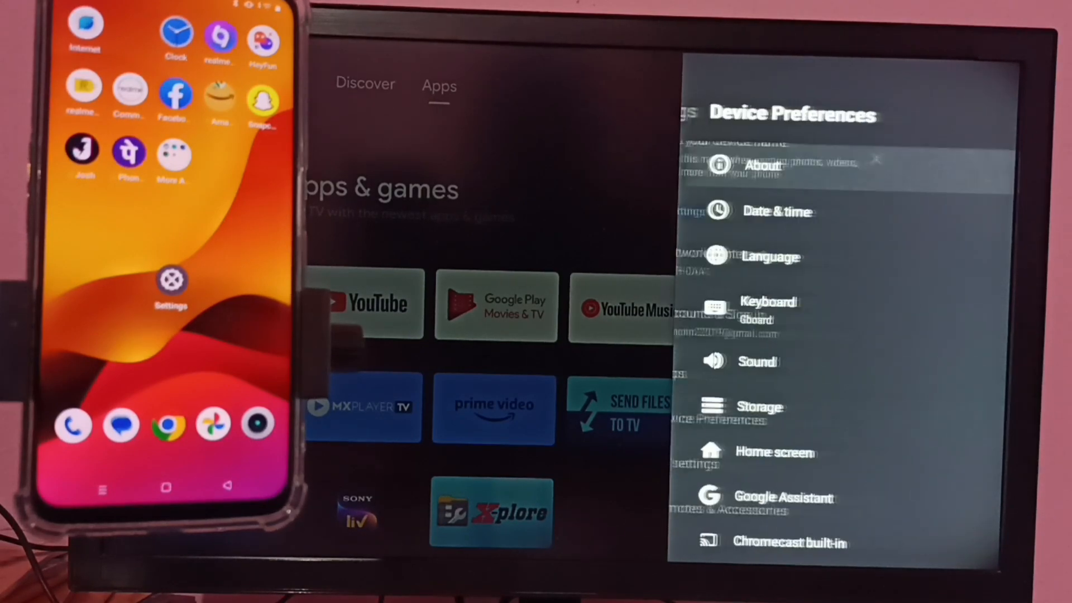
pyautogui.scroll(-3)
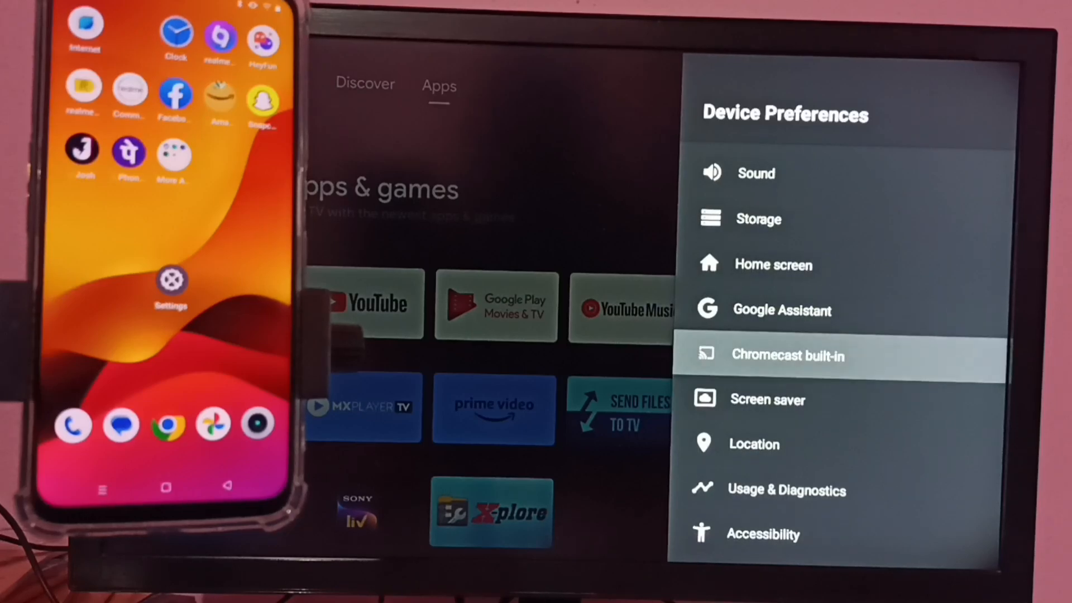
pyautogui.click(789, 355)
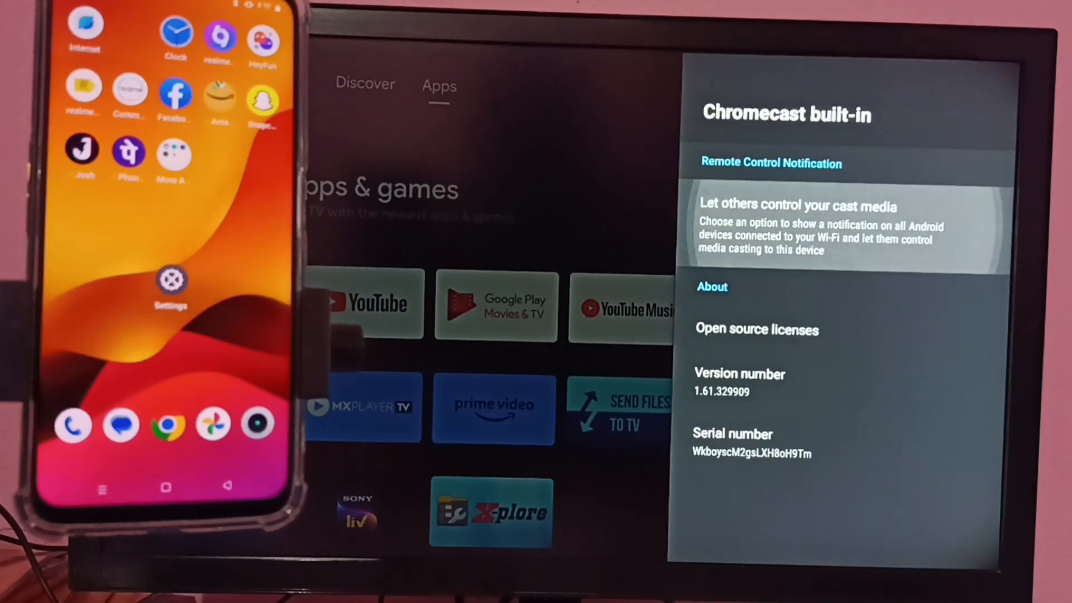
pyautogui.click(792, 226)
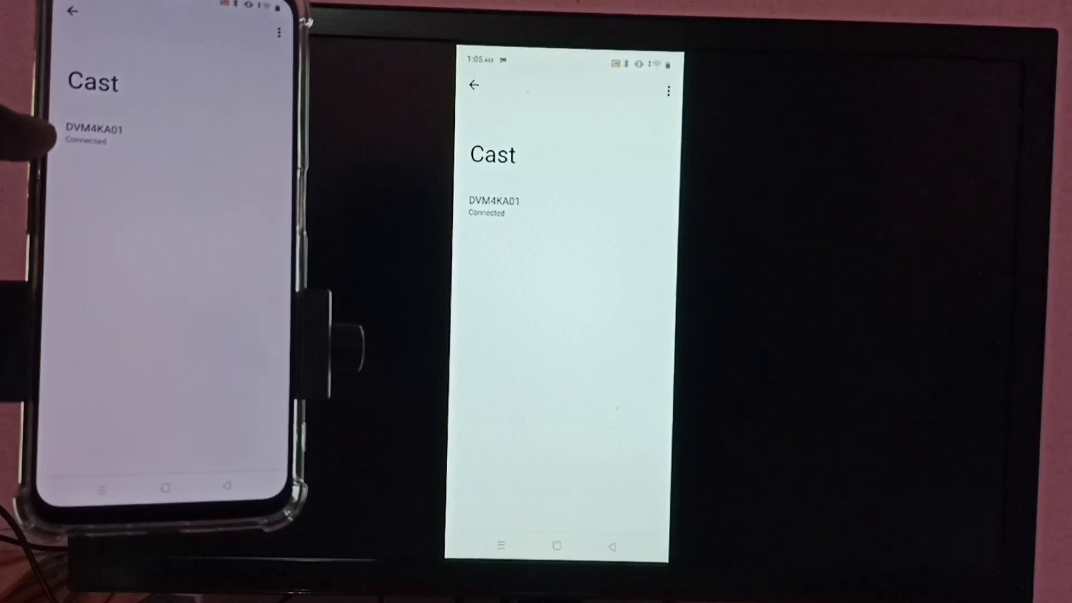
# - Select the connected DVM4KA01 on the phone's Cast screen and disconnect it
pyautogui.click(494, 205)
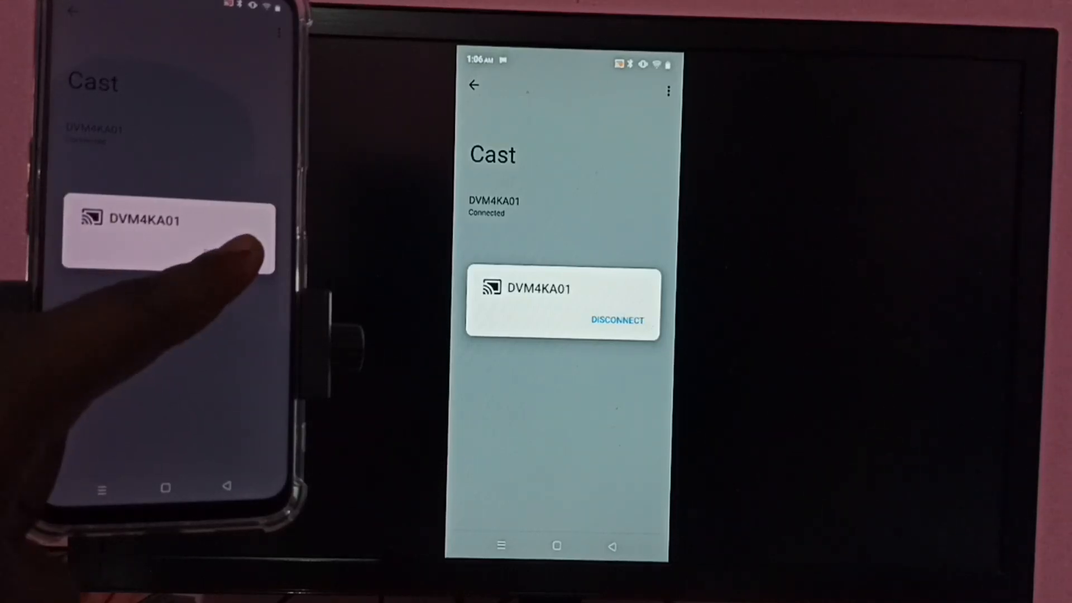
pyautogui.click(615, 320)
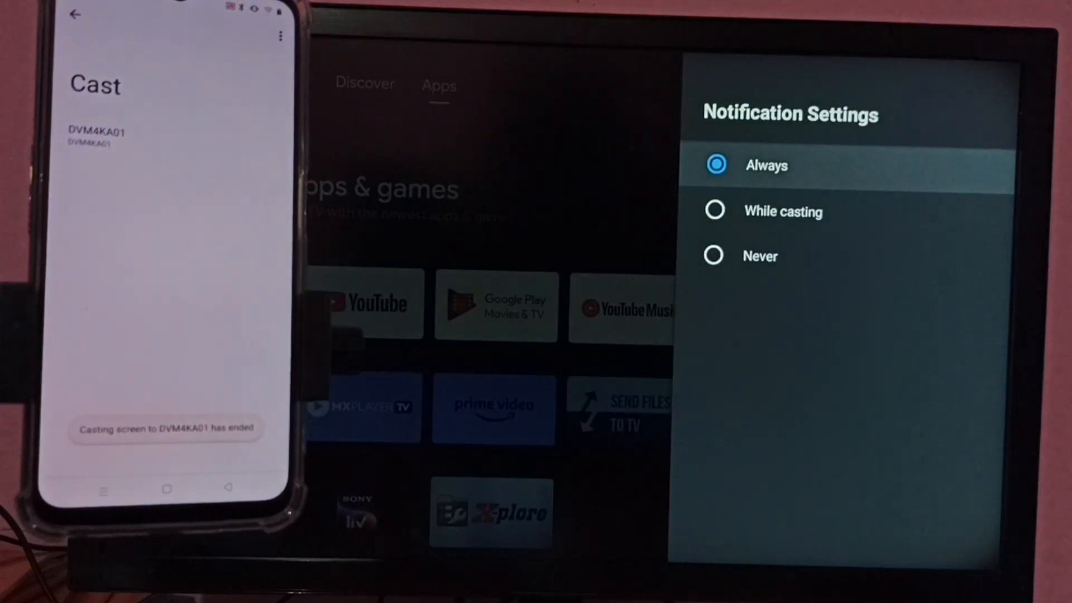